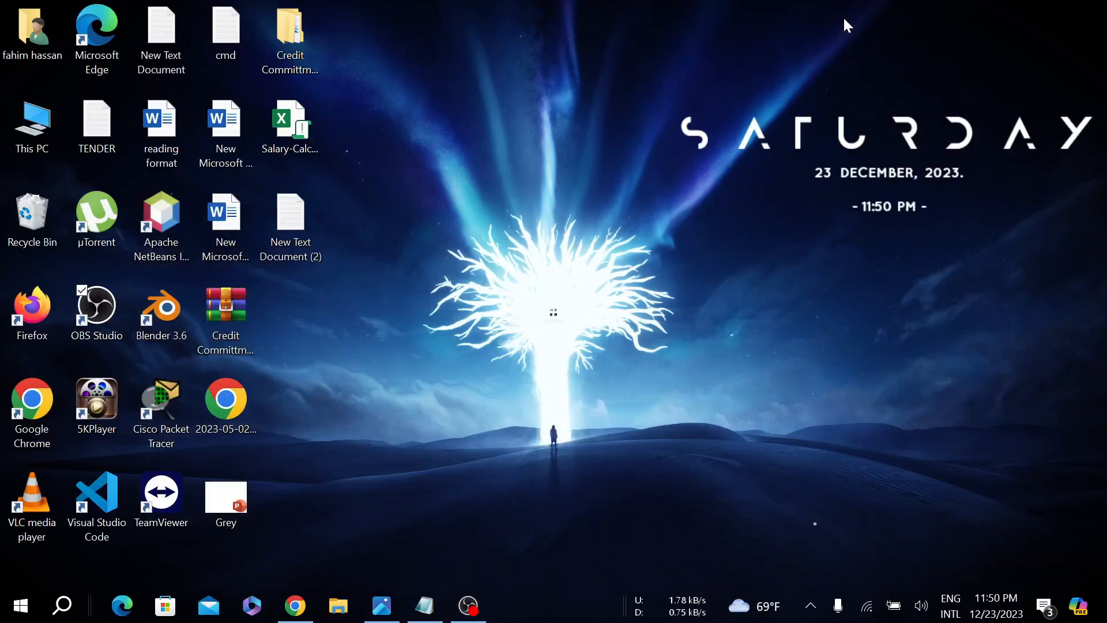
{"action": "mouse_move", "coordinate": [813, 137]}
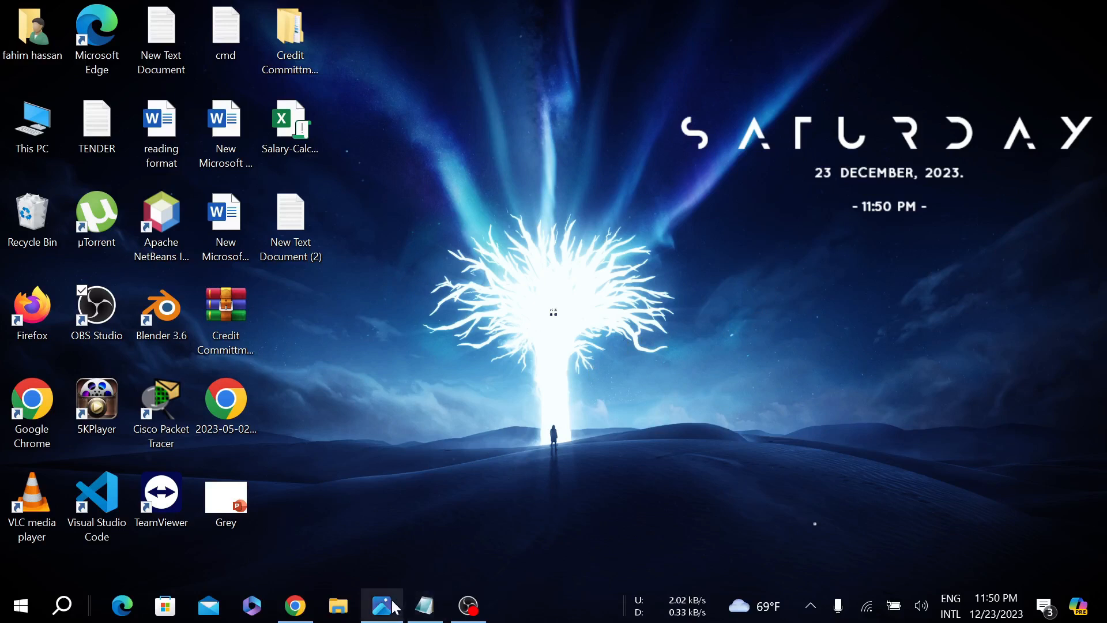
Review the saved screenshot of the application error and close the viewer
{"action": "left_click", "coordinate": [382, 605]}
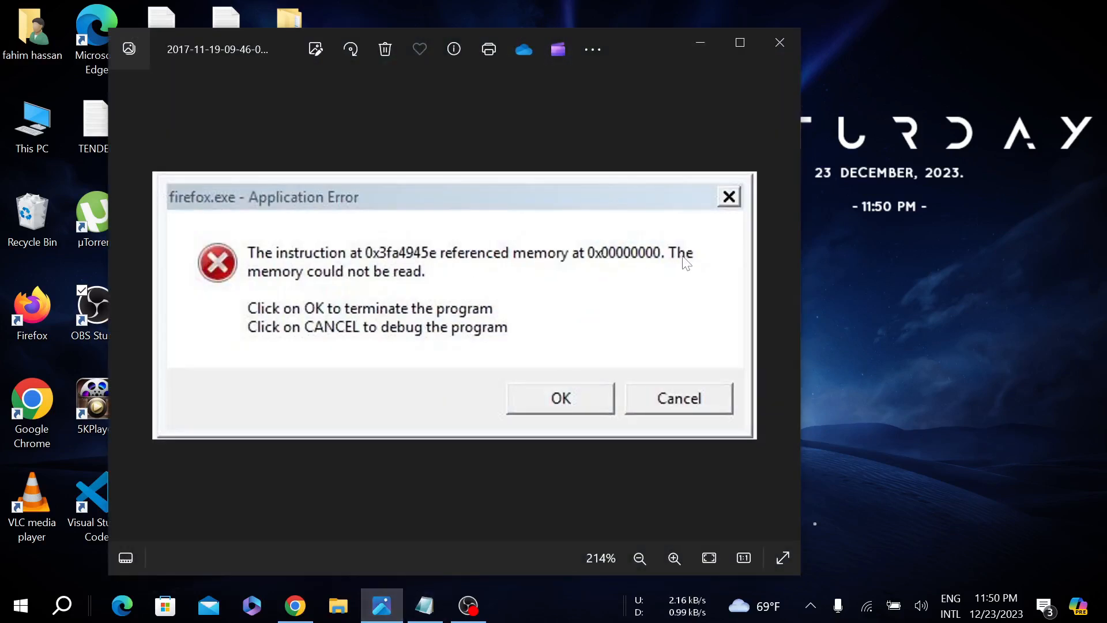
{"action": "mouse_move", "coordinate": [660, 192]}
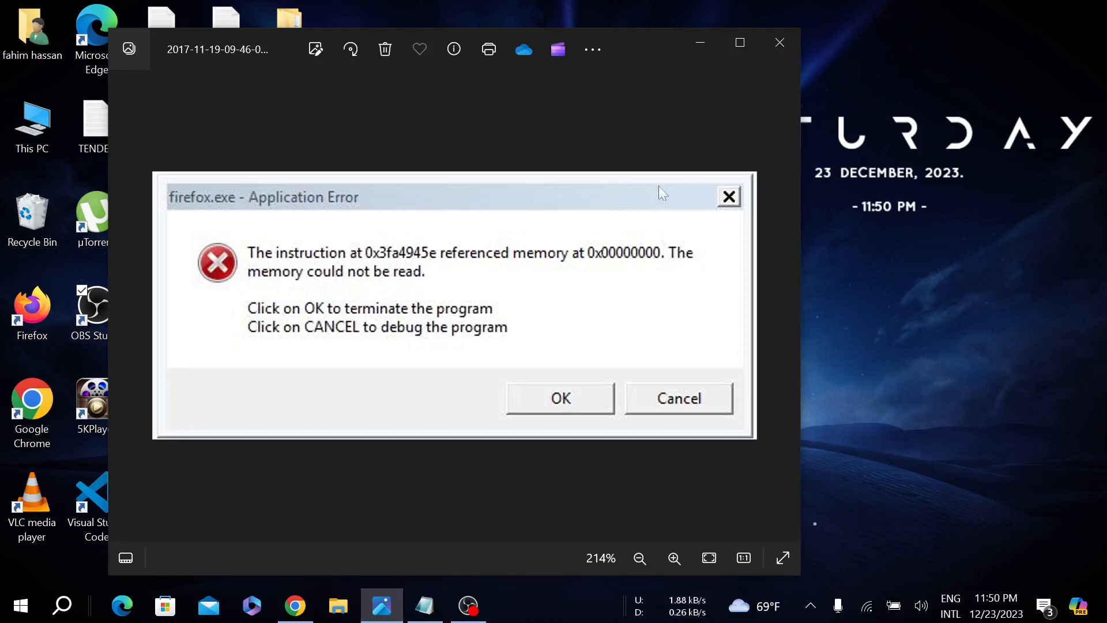
{"action": "left_click", "coordinate": [560, 398]}
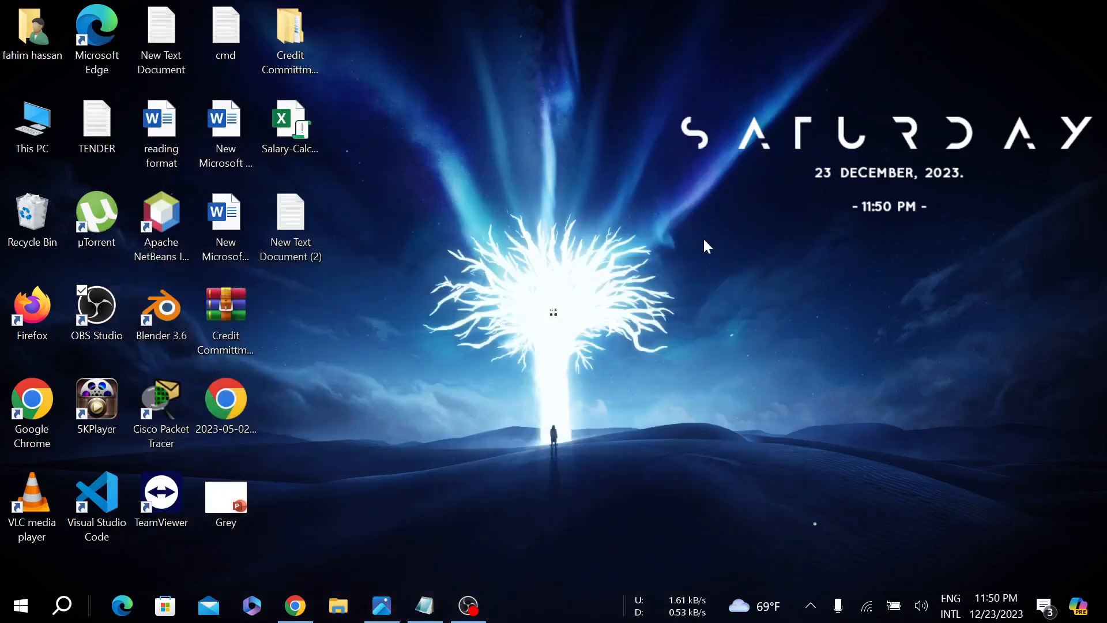
Launch Command Prompt as administrator from Windows Search for 'cmd'
{"action": "left_click", "coordinate": [61, 605]}
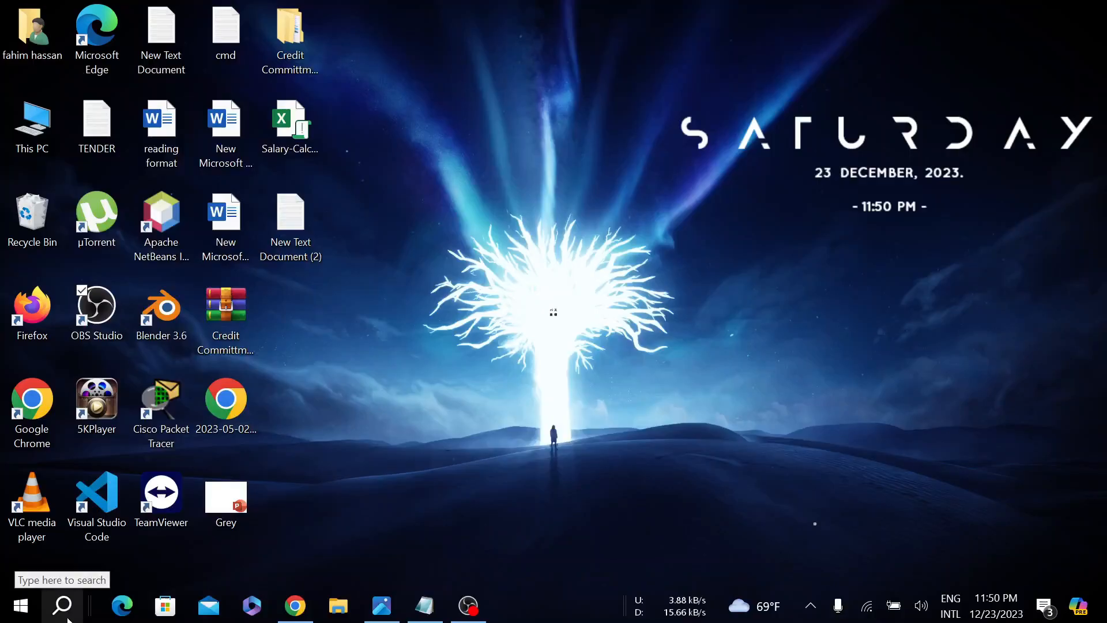
{"action": "left_click", "coordinate": [61, 606]}
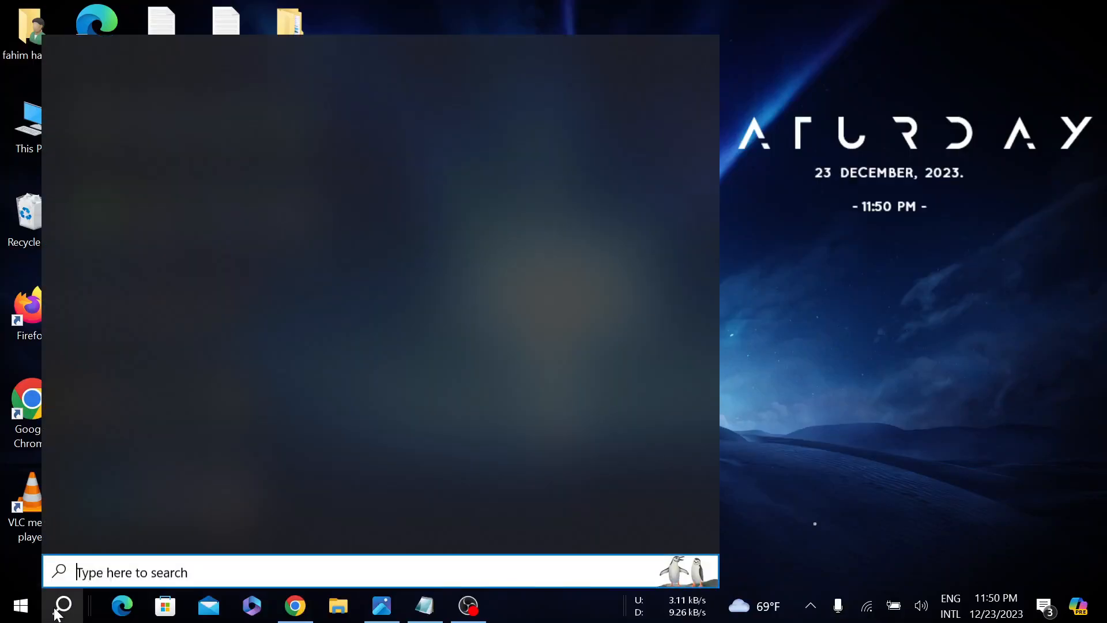
{"action": "type", "text": "cmd"}
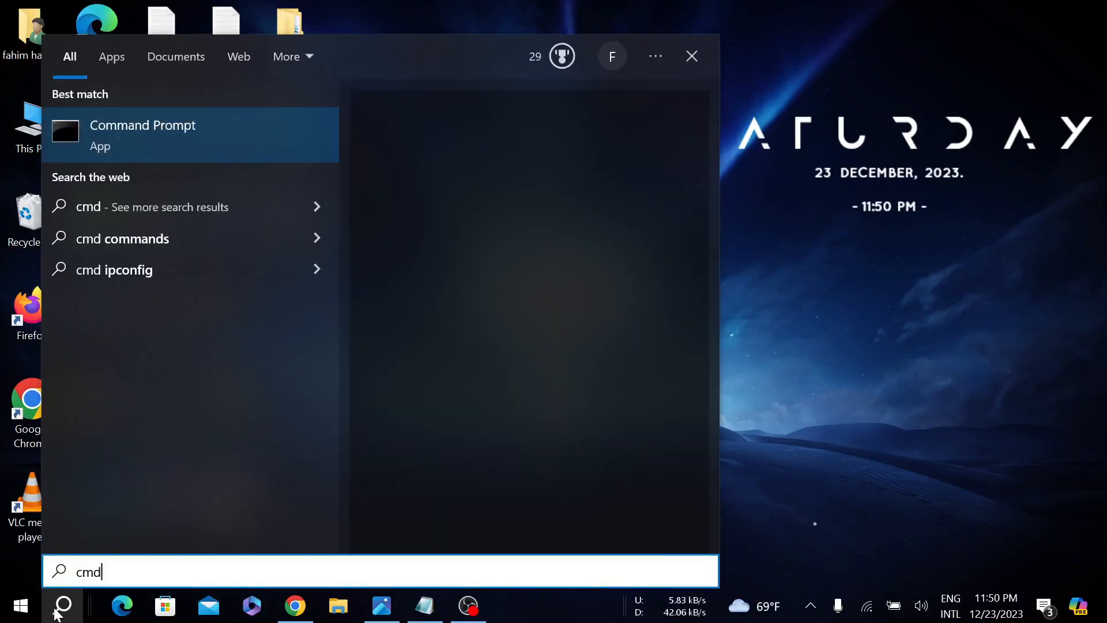
{"action": "right_click", "coordinate": [143, 134]}
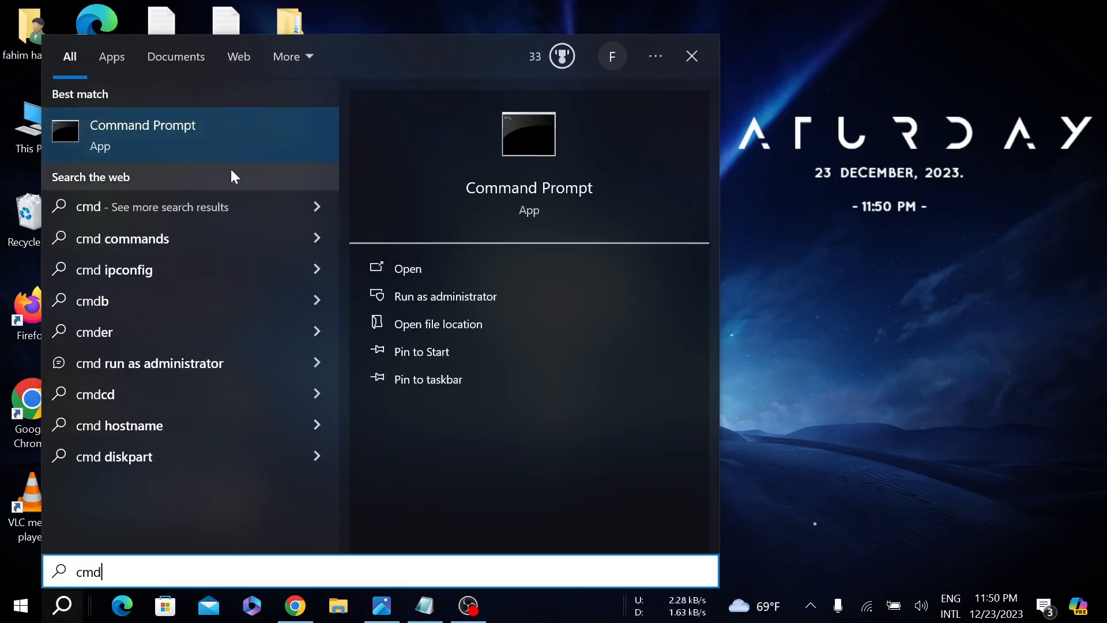
{"action": "left_click", "coordinate": [445, 296]}
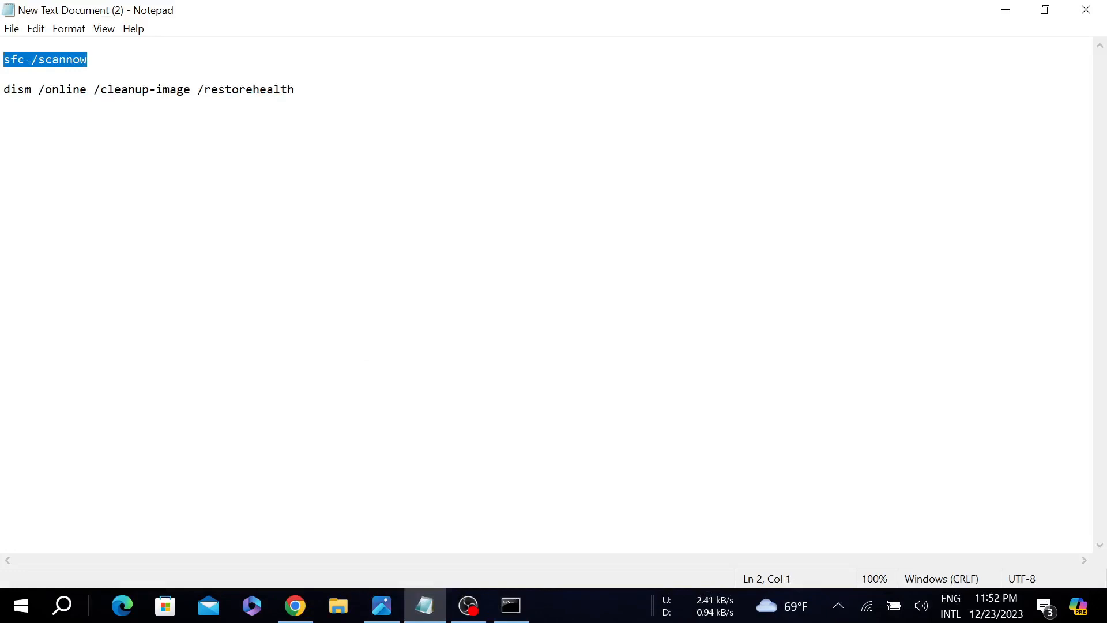
Run sfc /scannow in the administrator Command Prompt
{"action": "left_click", "coordinate": [510, 605]}
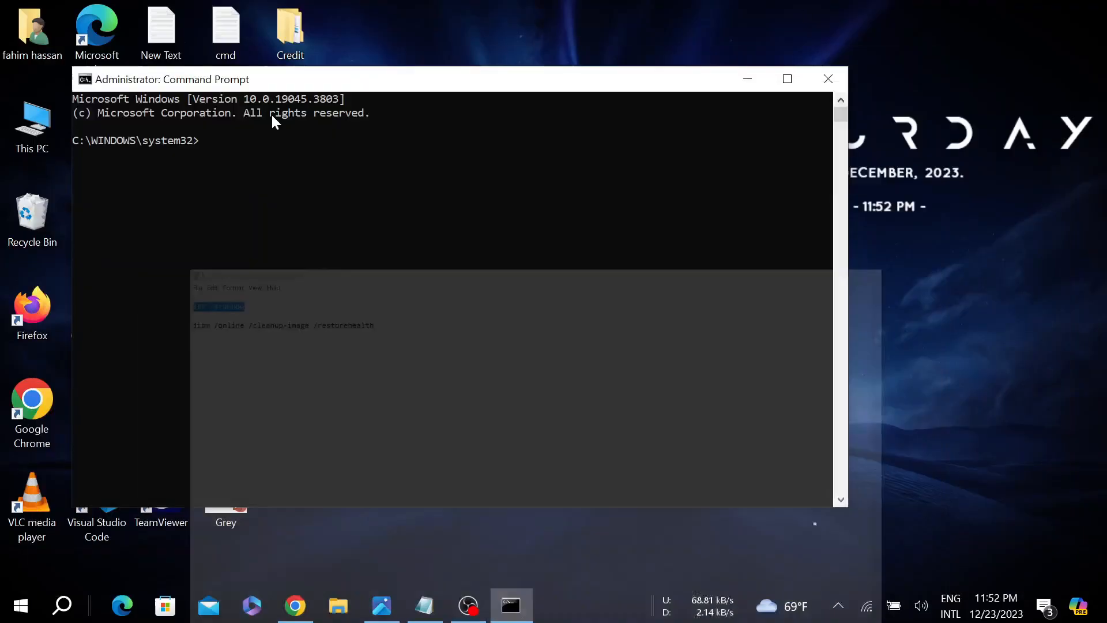
{"action": "type", "text": "sfc /scannow"}
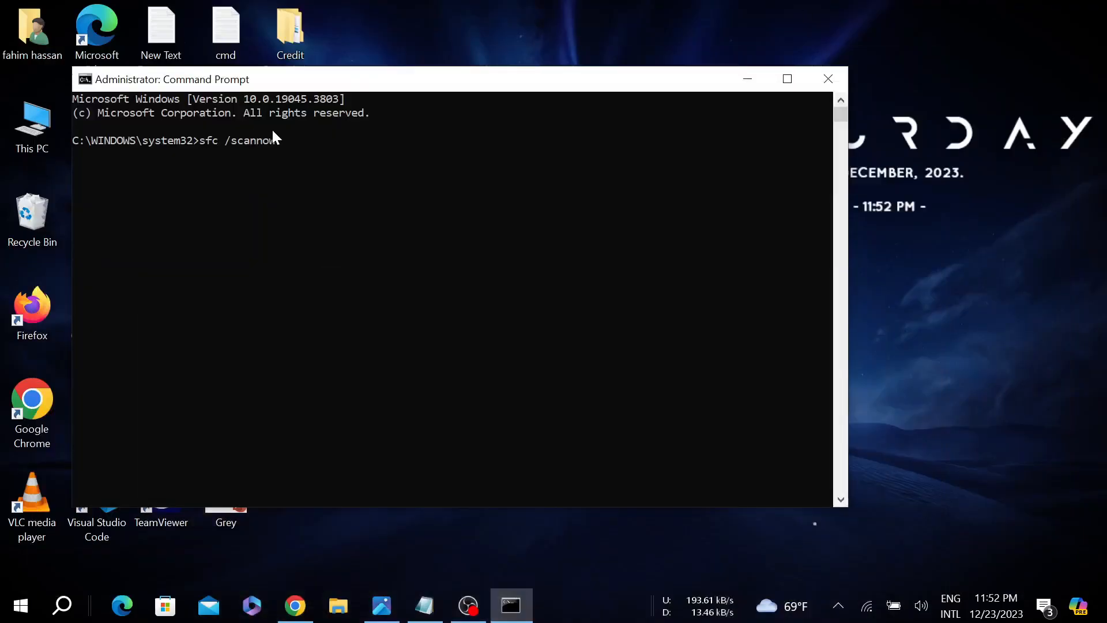
{"action": "key", "text": "enter"}
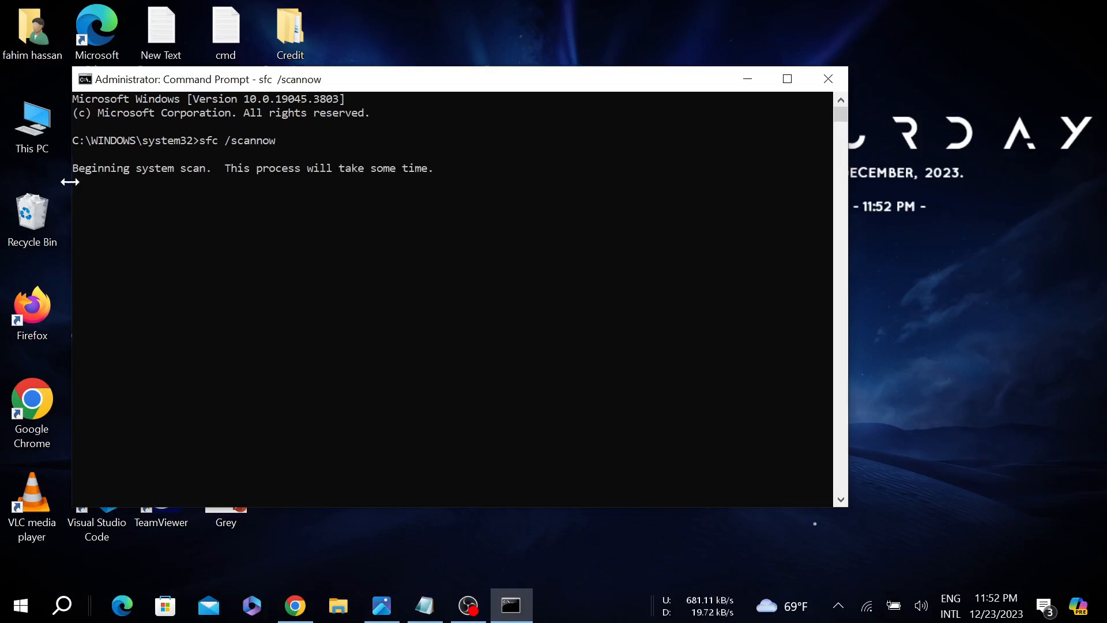
{"action": "mouse_move", "coordinate": [322, 178]}
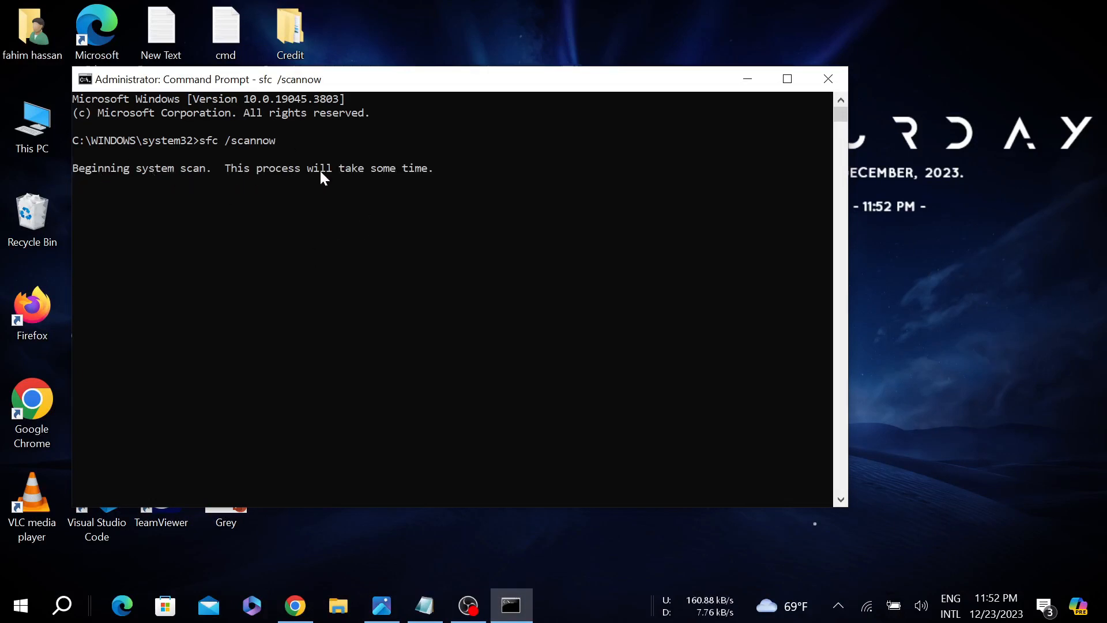
{"action": "mouse_move", "coordinate": [494, 259]}
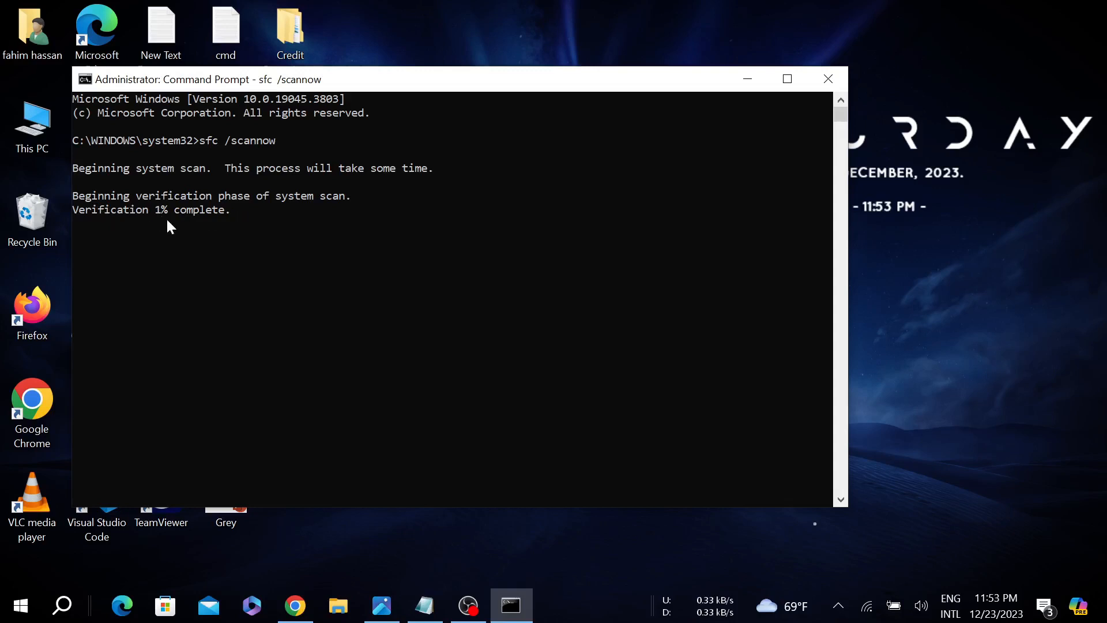
{"action": "mouse_move", "coordinate": [210, 221]}
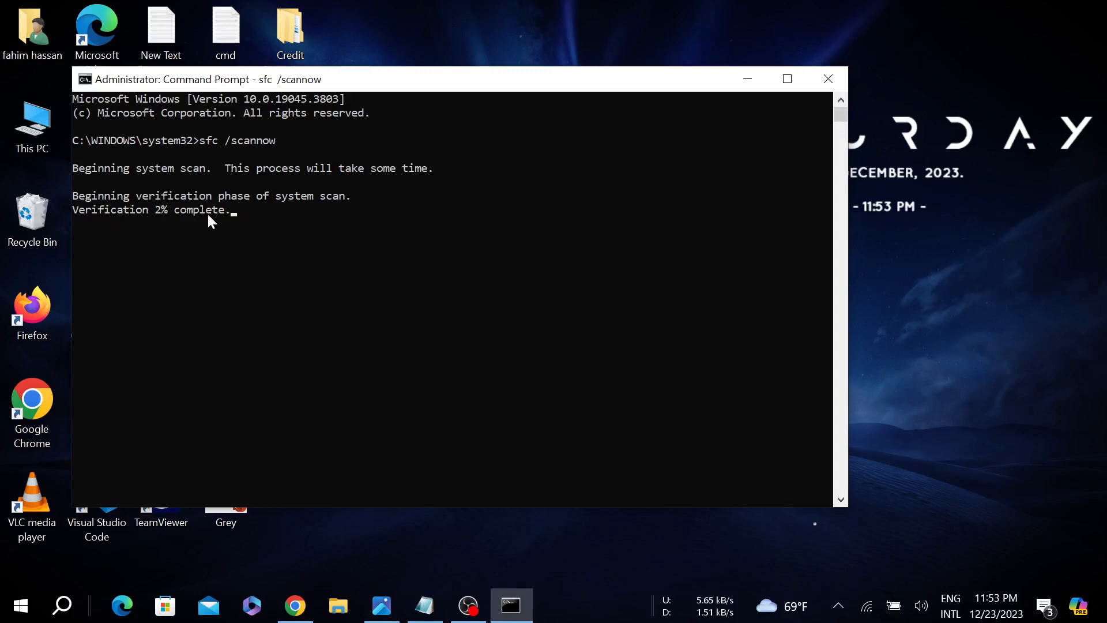
{"action": "mouse_move", "coordinate": [287, 232]}
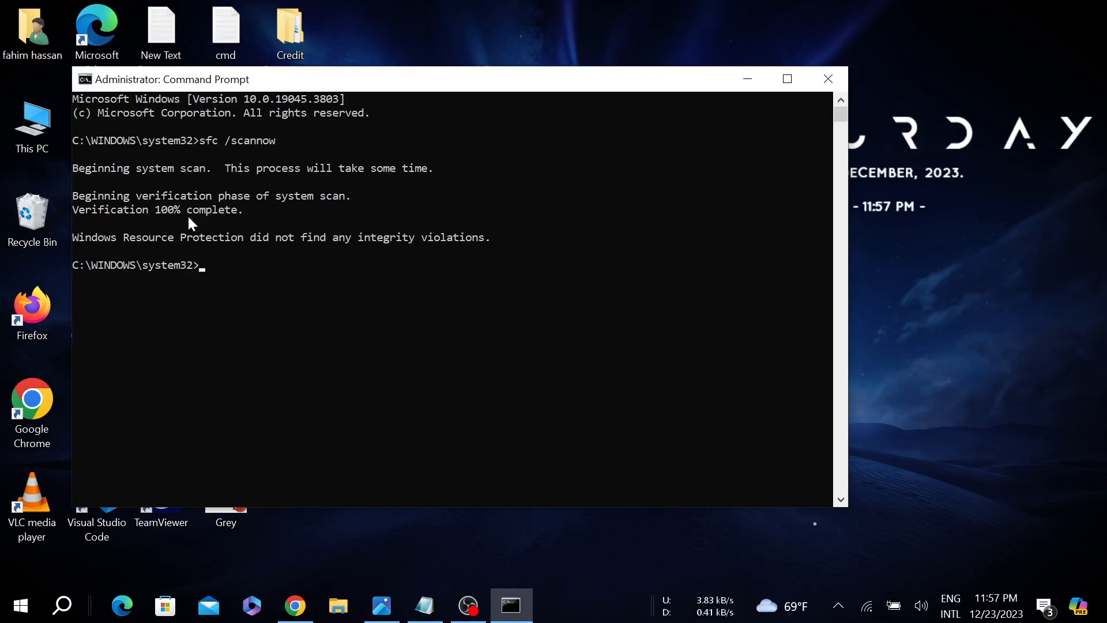
{"action": "mouse_move", "coordinate": [326, 347]}
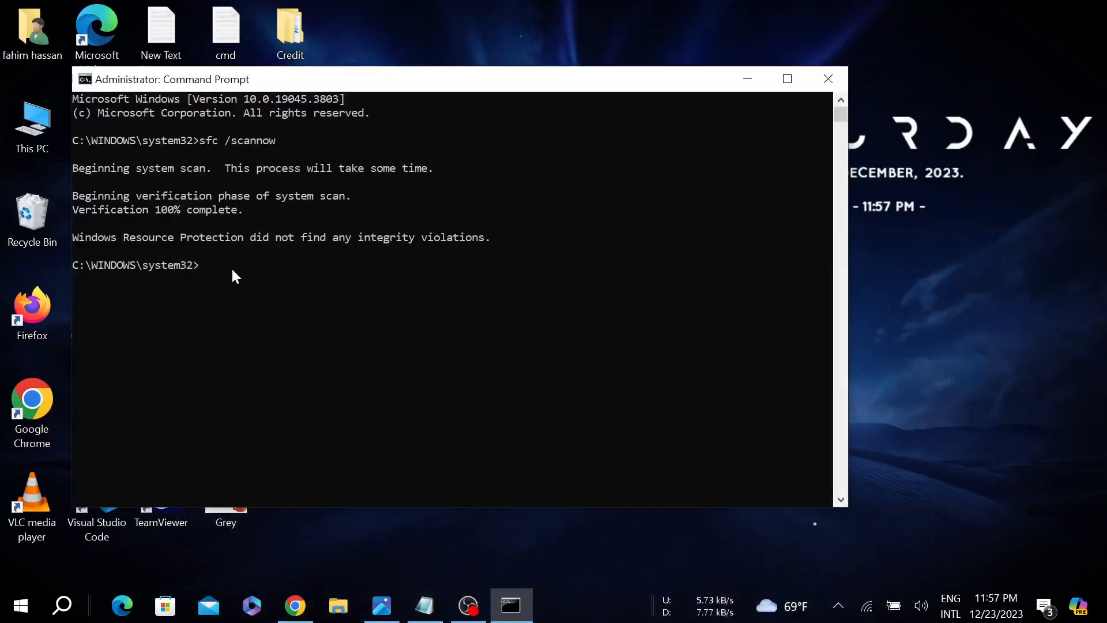
Run dism /online /cleanup-image /restorehealth beneath the clean sfc results
{"action": "type", "text": "dism /online /cleanup-image /restorehealth"}
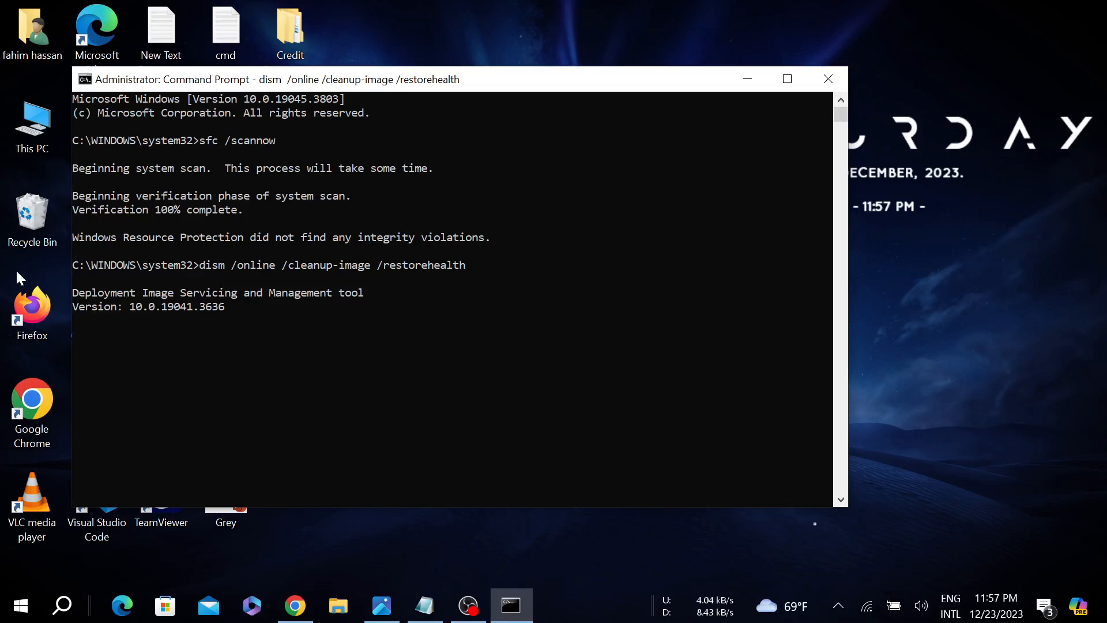
{"action": "mouse_move", "coordinate": [224, 327]}
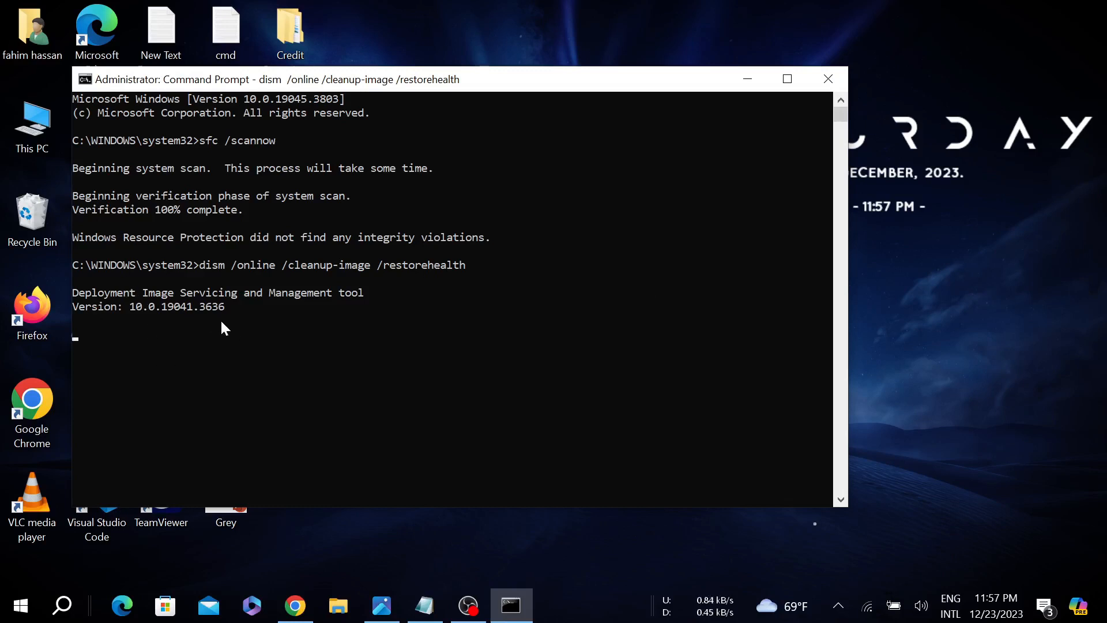
{"action": "mouse_move", "coordinate": [233, 307]}
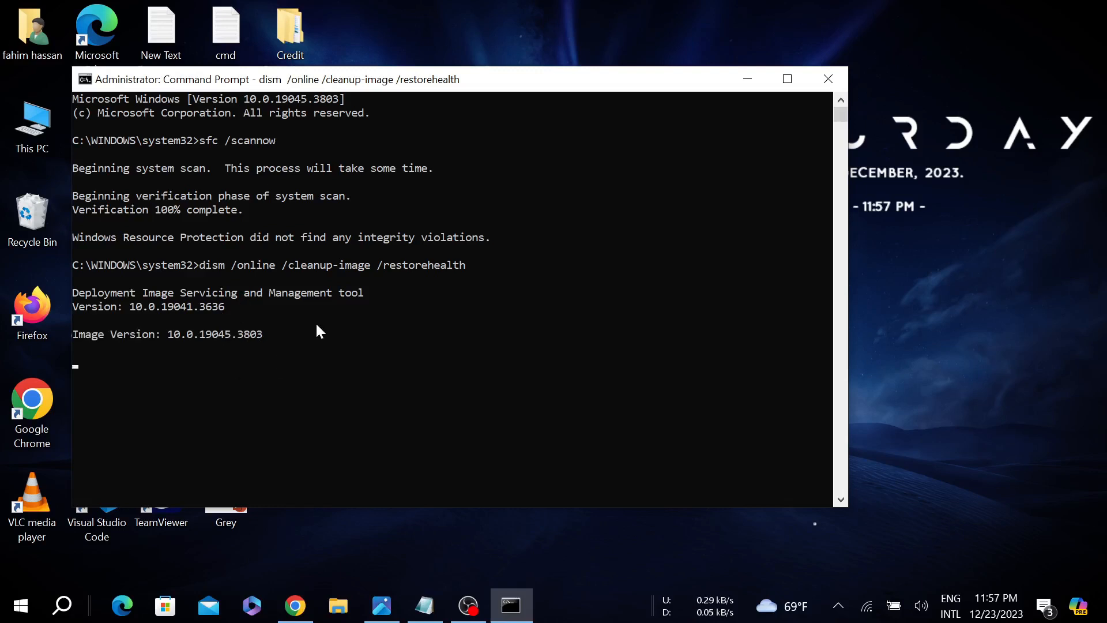
{"action": "mouse_move", "coordinate": [572, 353]}
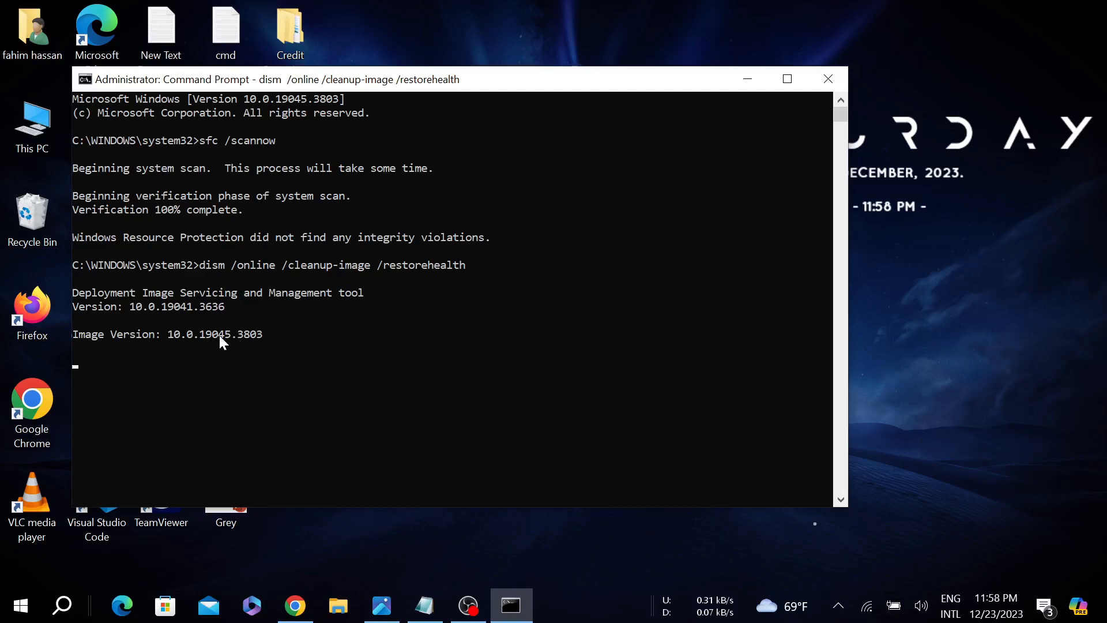
{"action": "mouse_move", "coordinate": [320, 376]}
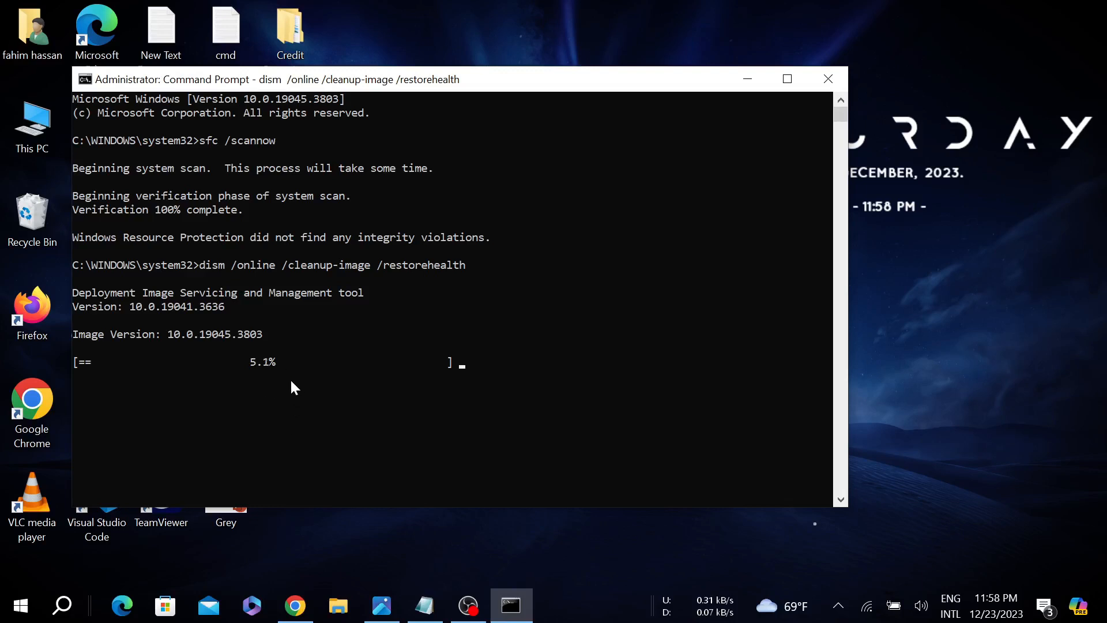
{"action": "mouse_move", "coordinate": [309, 404]}
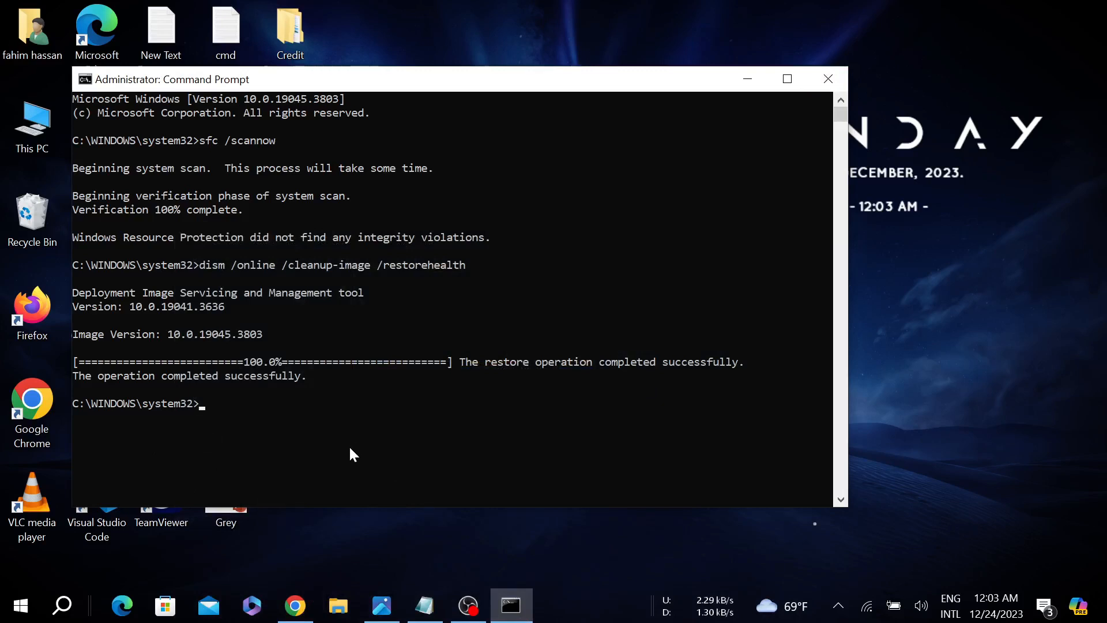
{"action": "mouse_move", "coordinate": [364, 419]}
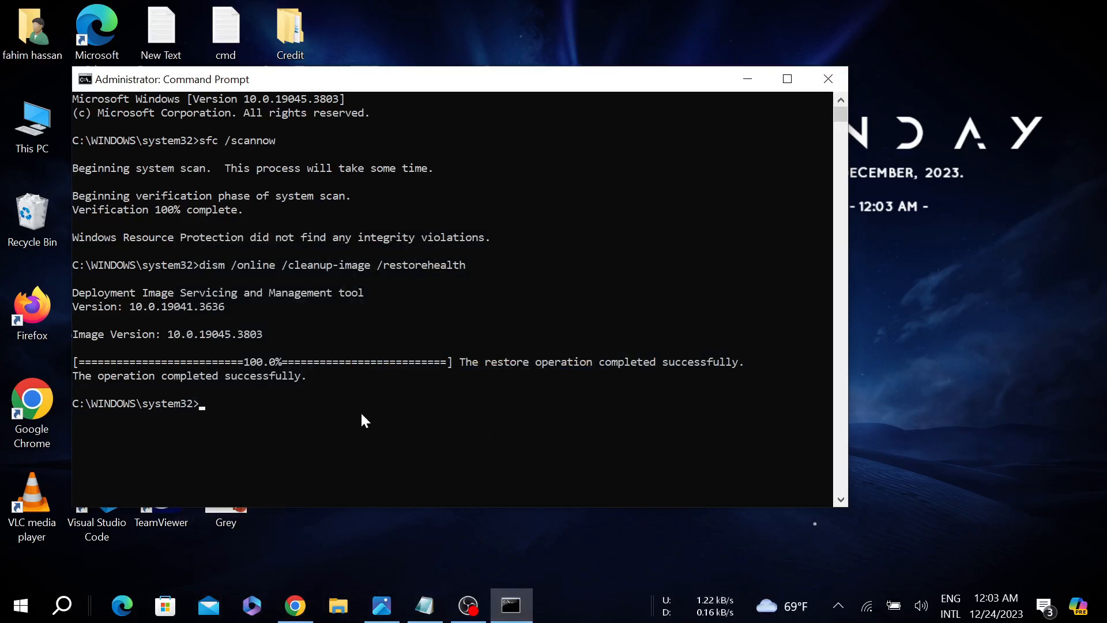
{"action": "mouse_move", "coordinate": [465, 422]}
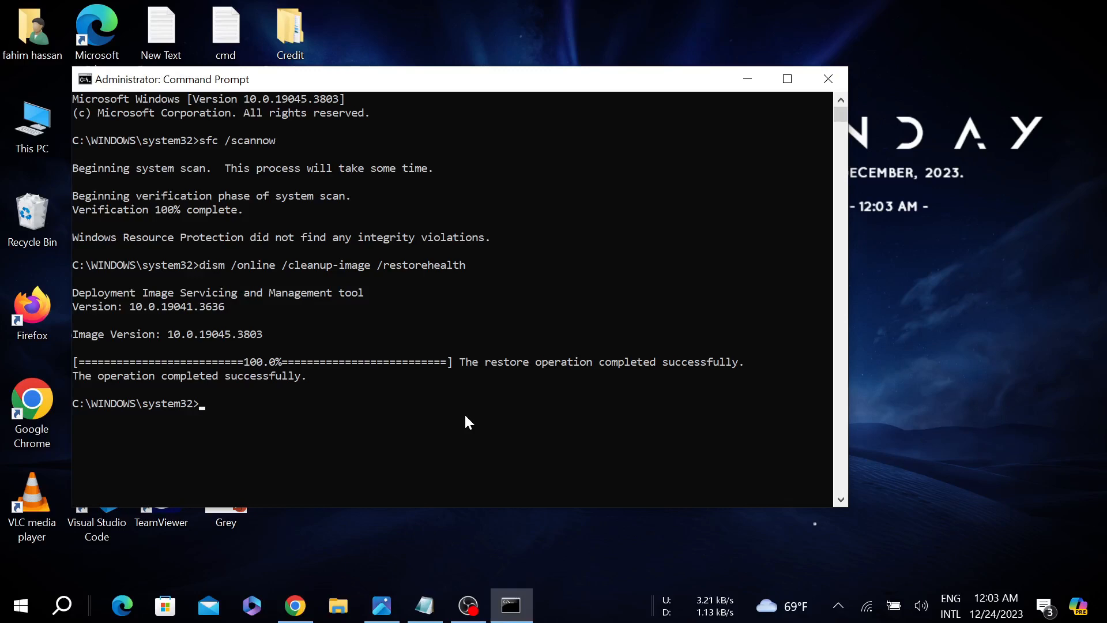